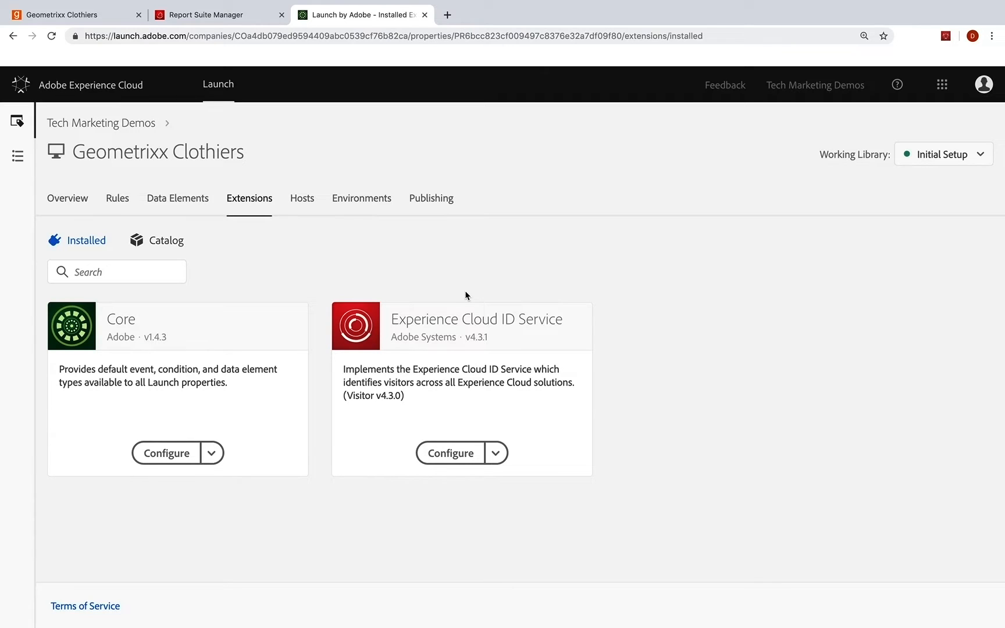
mouse_move(224, 175)
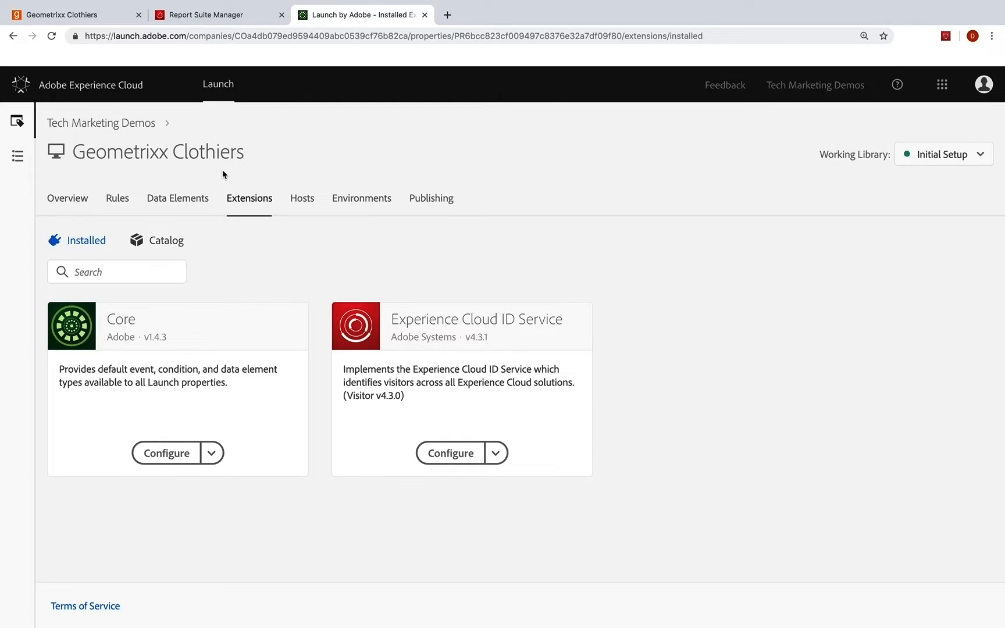
mouse_move(134, 335)
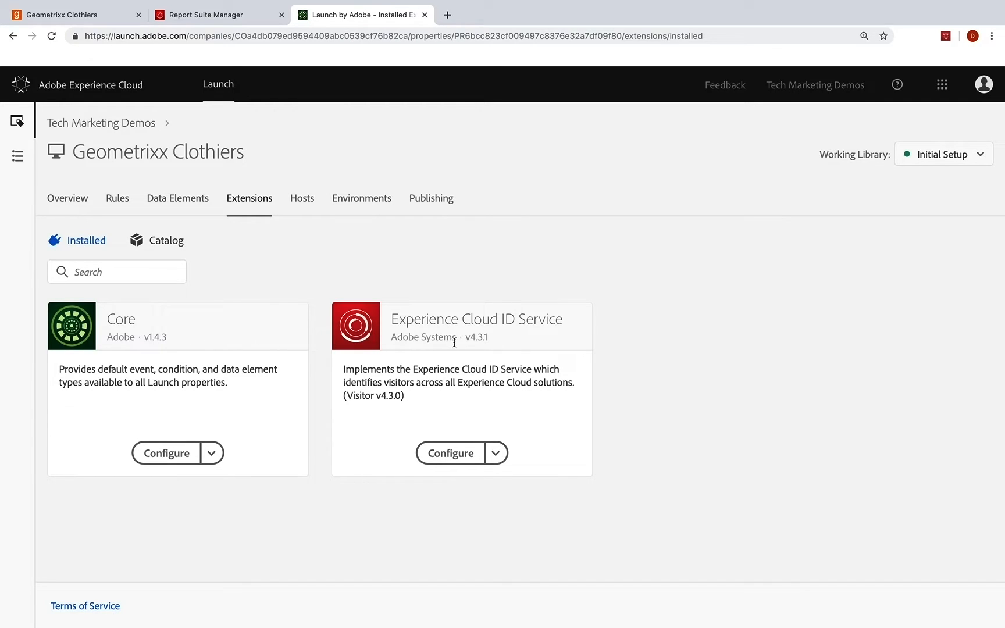
mouse_move(532, 342)
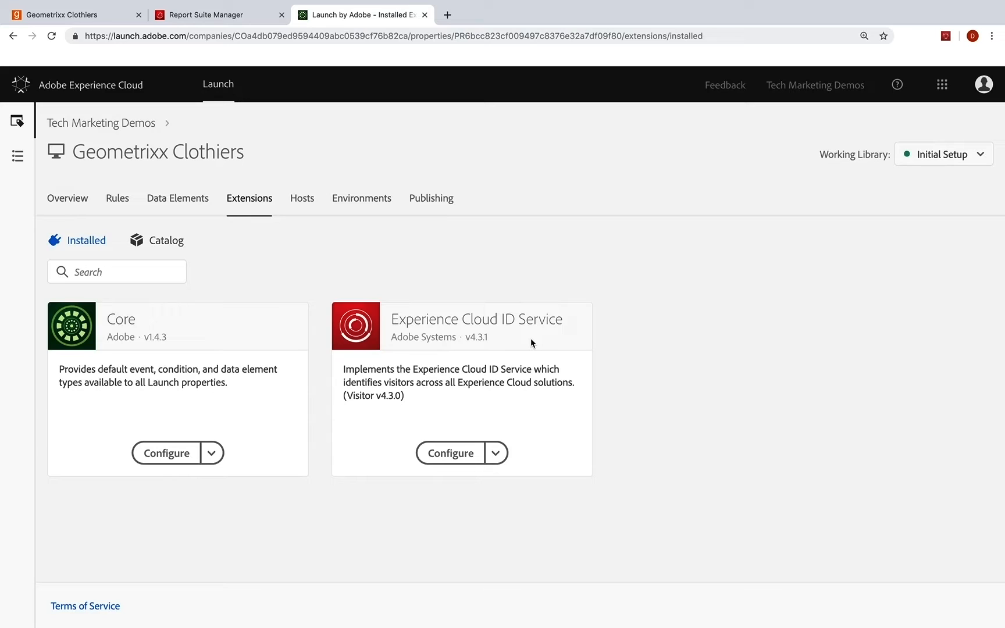
mouse_move(285, 291)
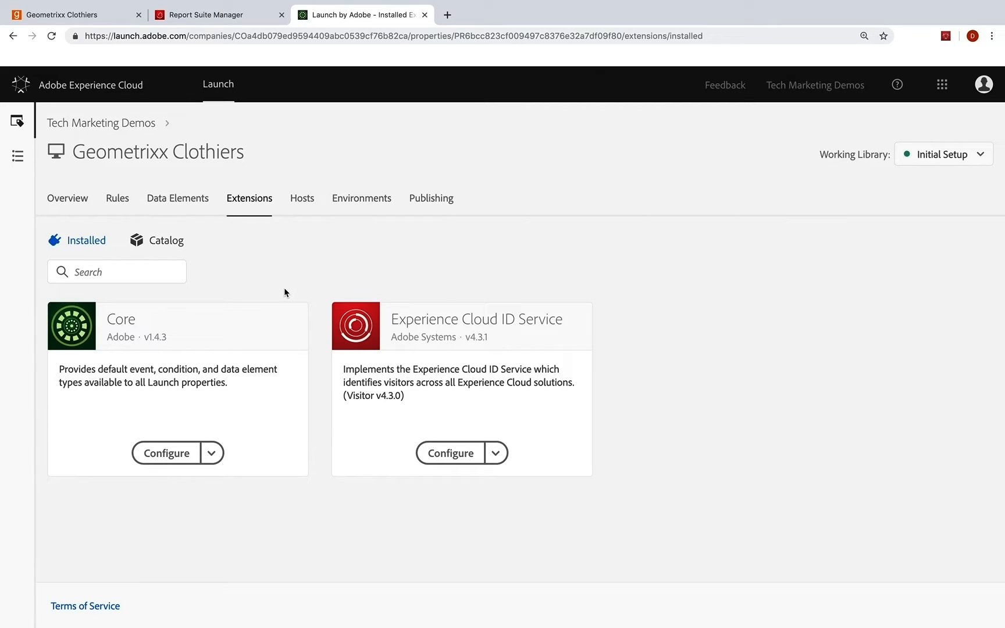
mouse_move(123, 260)
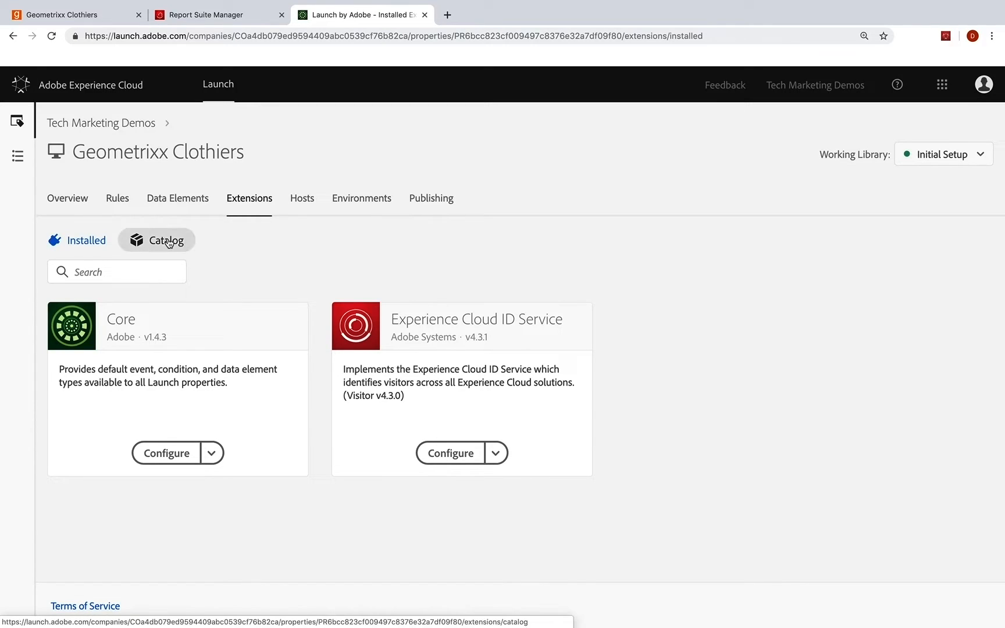
- Browse the extension catalog down to the Adobe Analytics card and start its installation
click(164, 240)
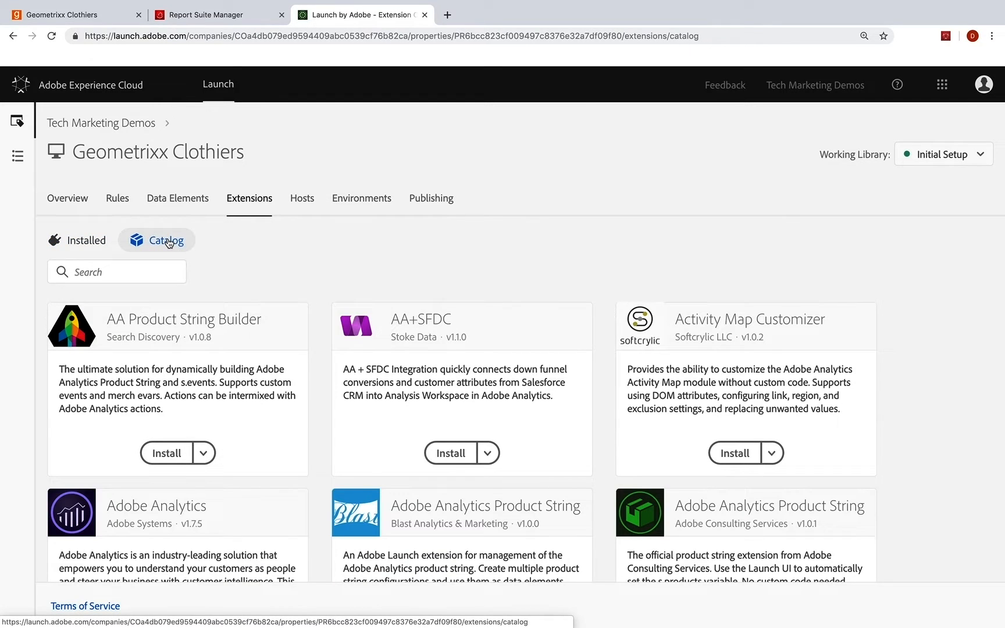
scroll(down, 3)
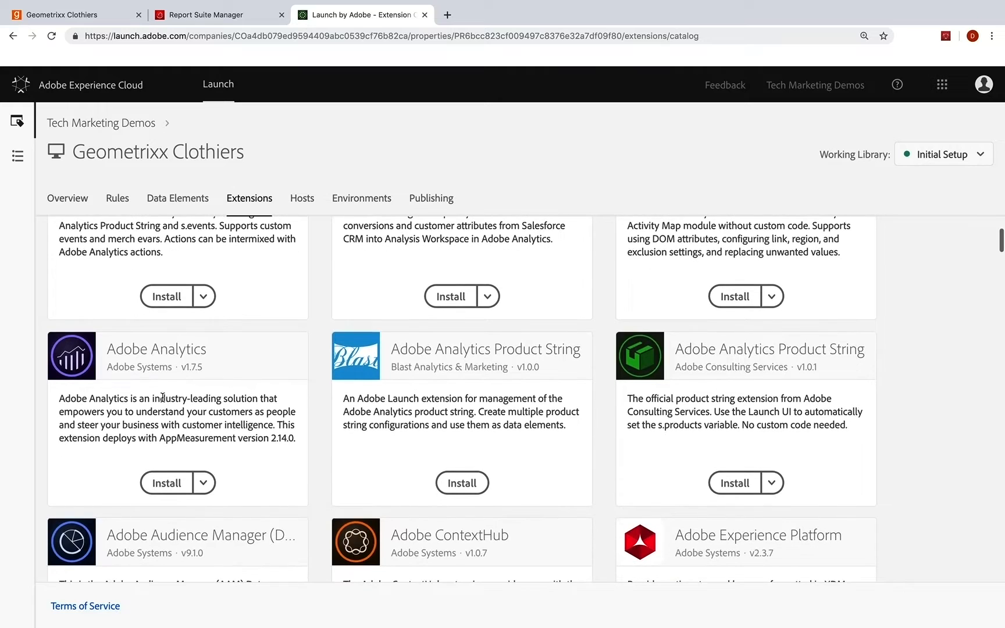
click(167, 483)
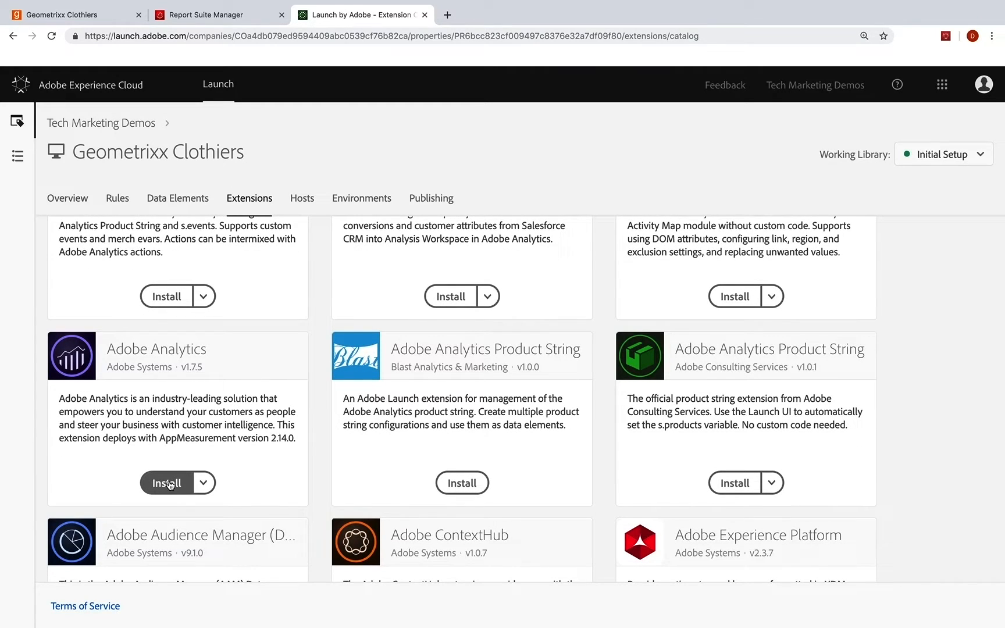
- Open the Adobe Analytics install settings and re-expand Library Management to reveal the report suite fields
click(166, 482)
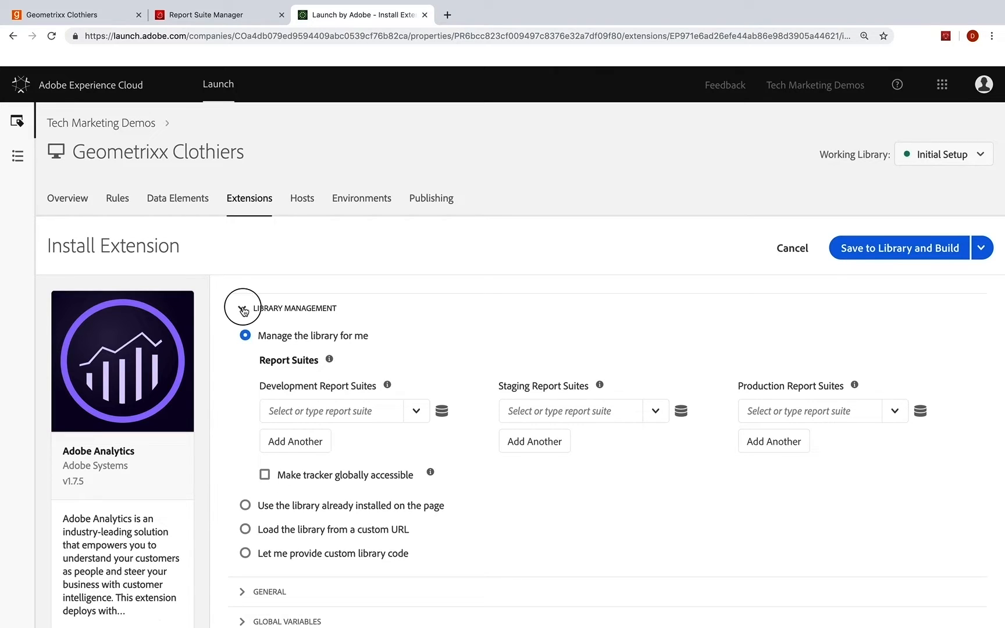
click(243, 309)
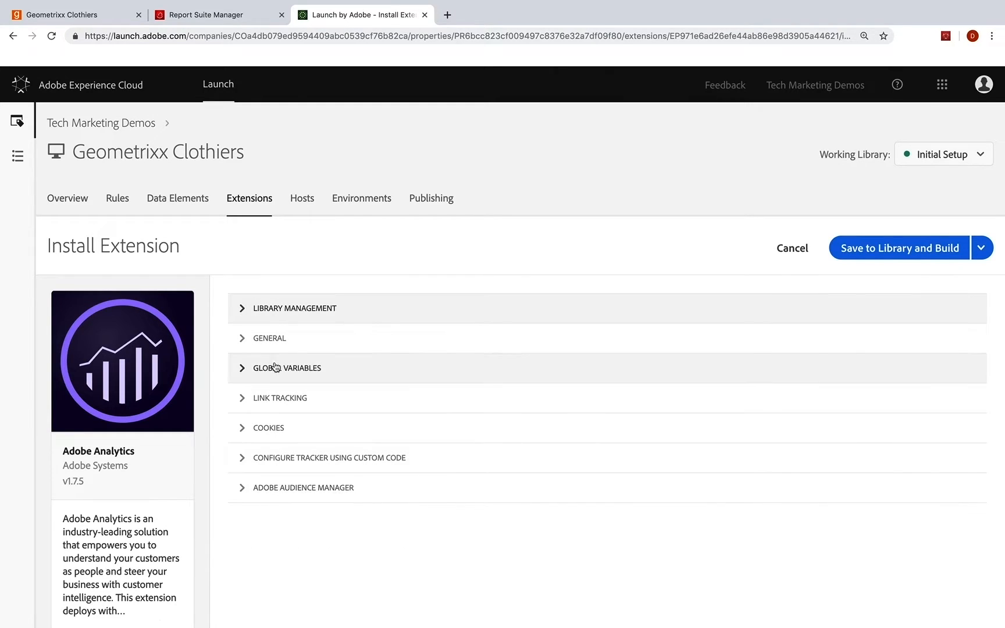
mouse_move(243, 310)
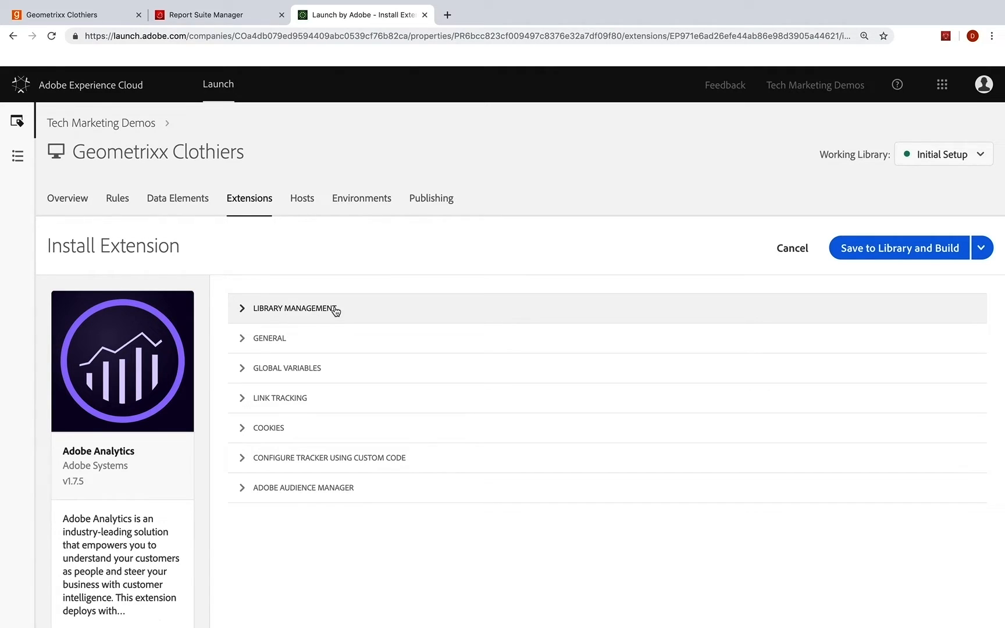
mouse_move(295, 442)
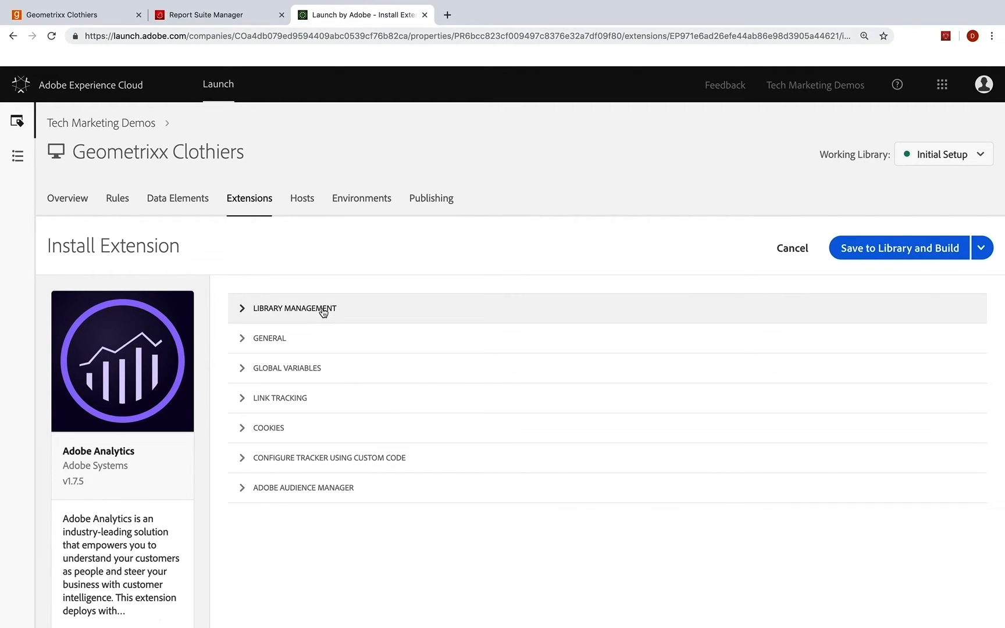
mouse_move(242, 311)
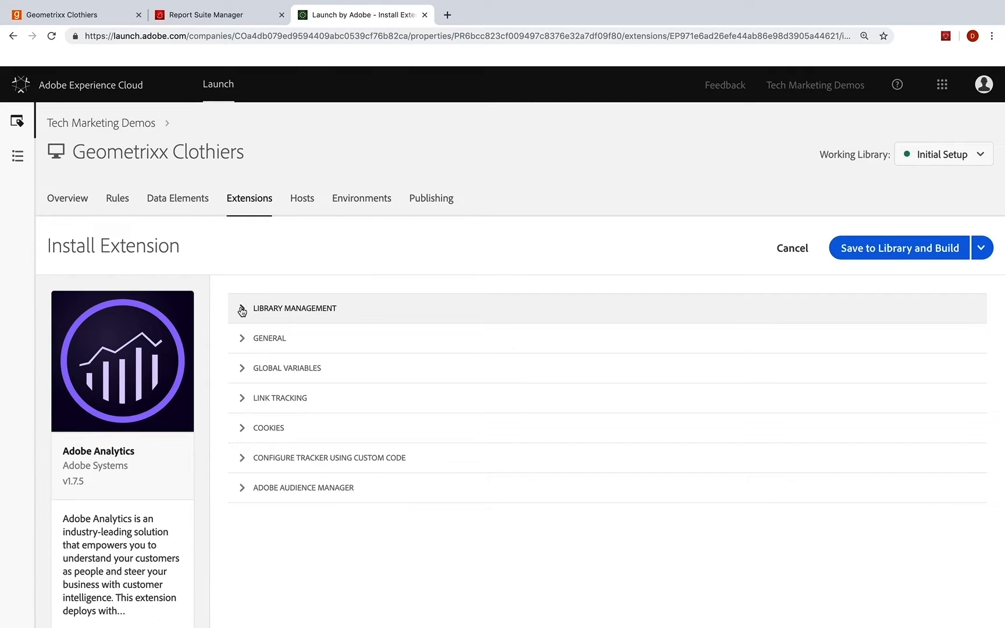
click(294, 308)
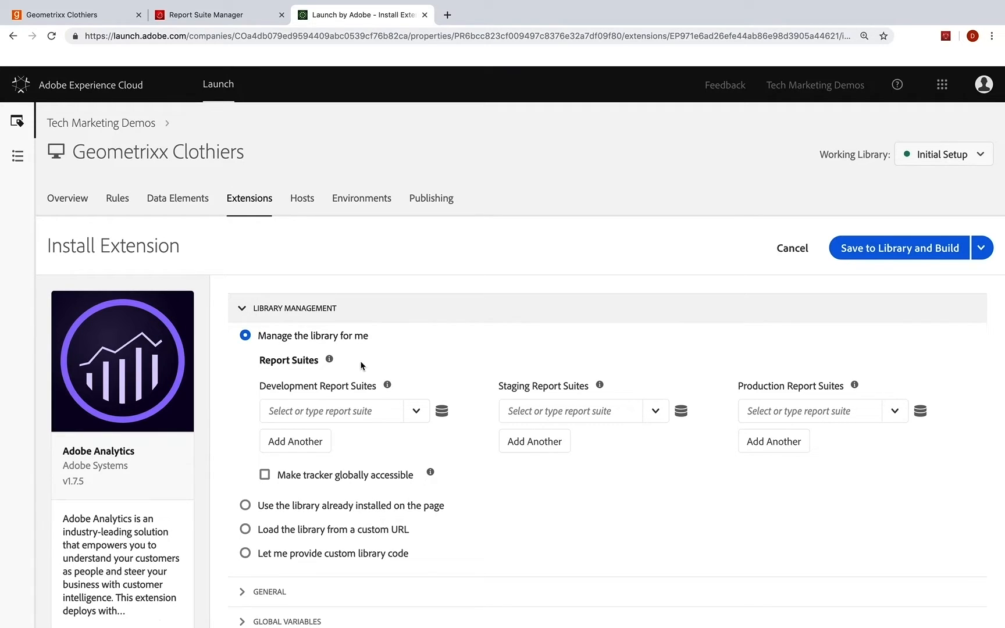
- Choose tmd-geo-clothiers-dev as the Development report suite and select its name for copying
click(330, 412)
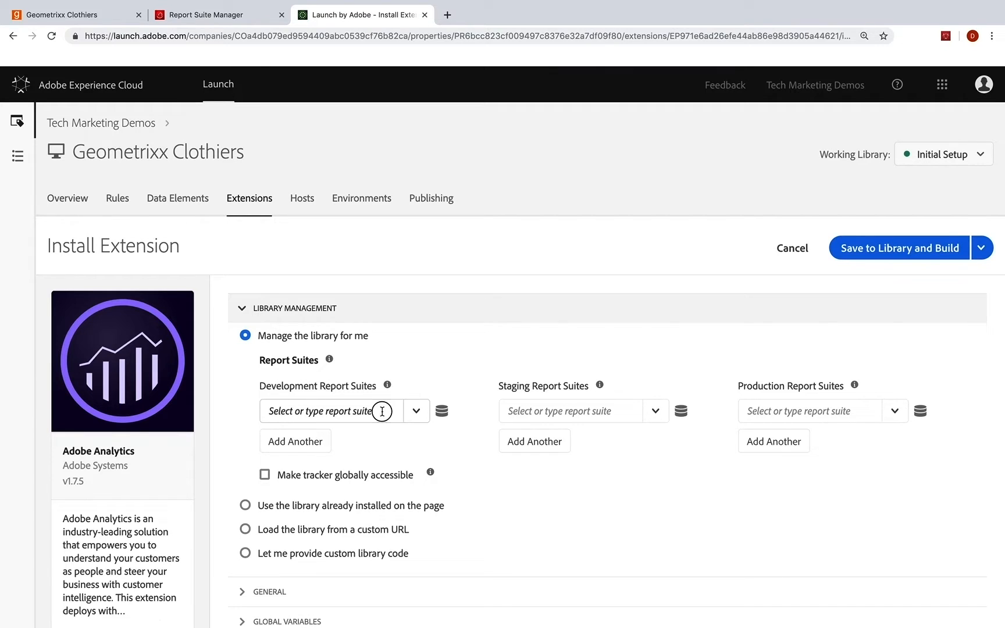
click(330, 411)
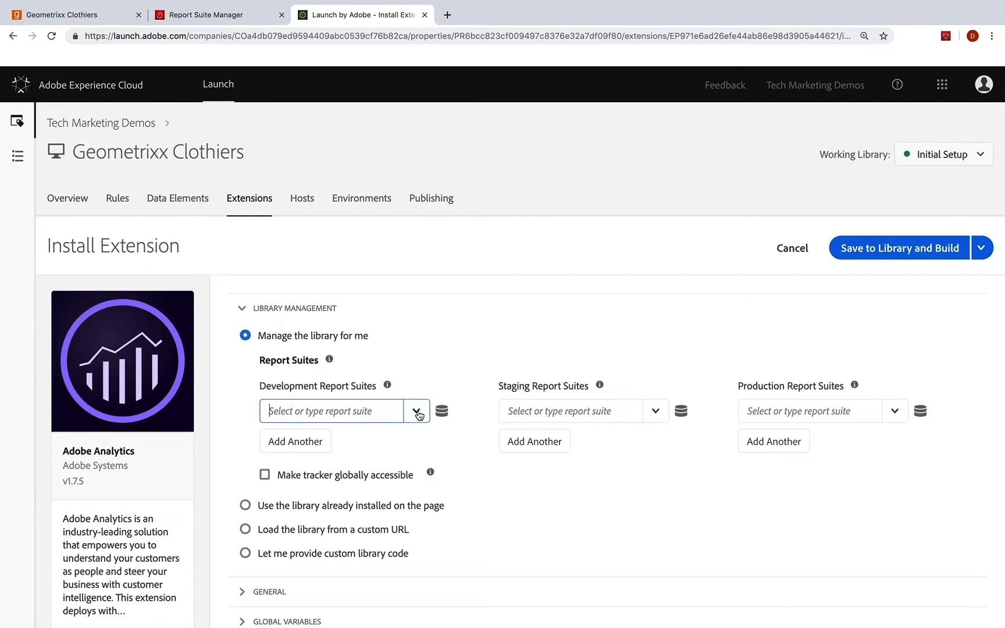
click(416, 410)
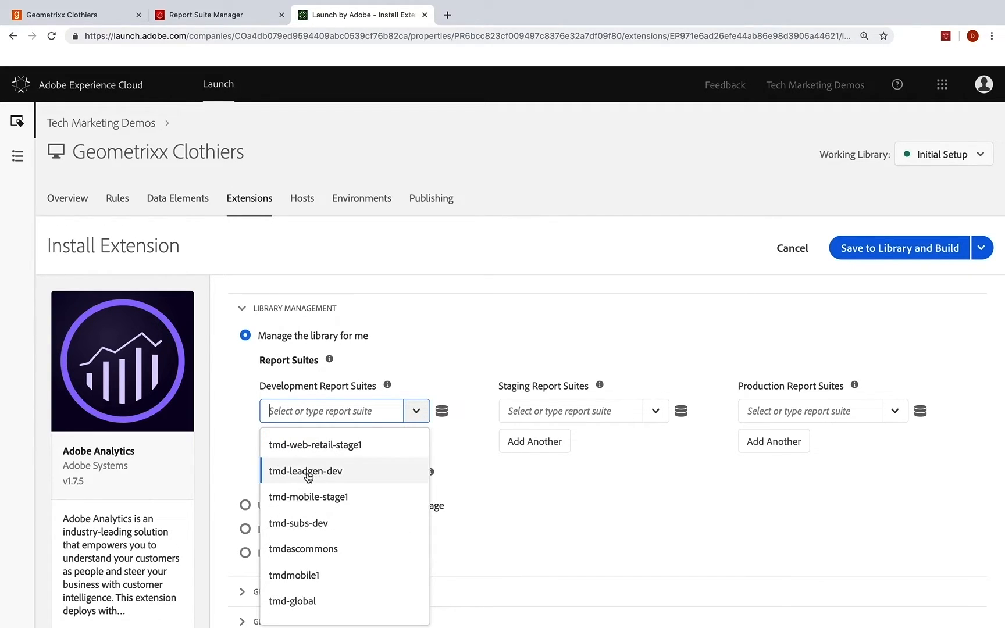
scroll(down, 3)
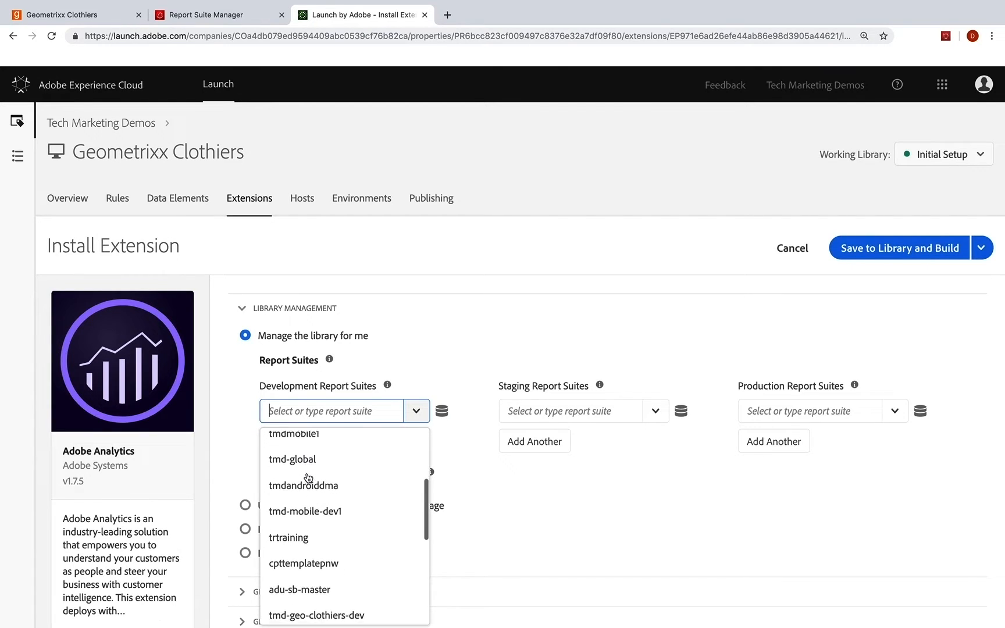
scroll(down, 3)
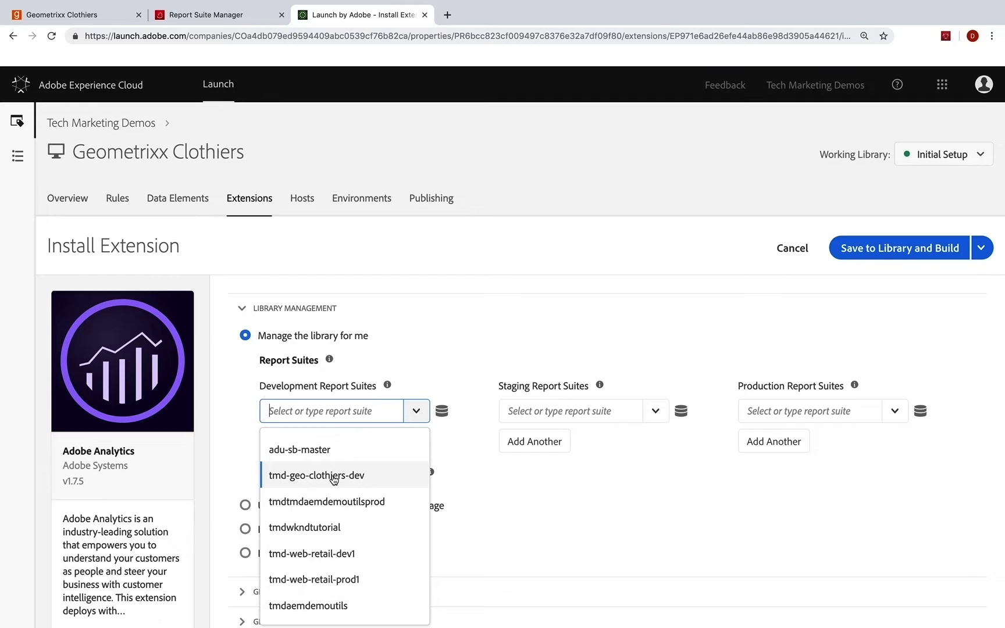
click(317, 476)
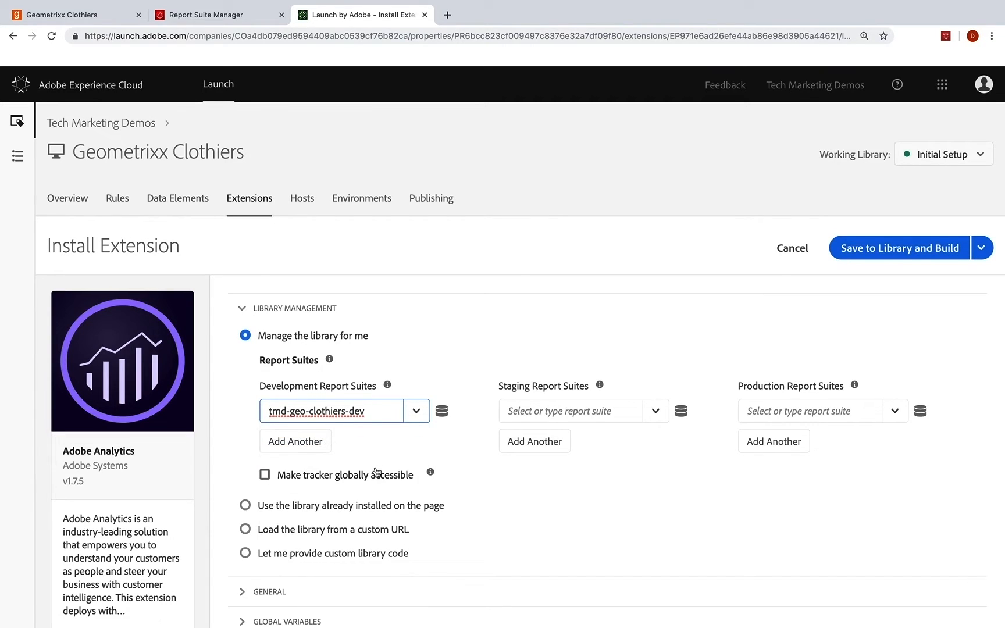
double_click(326, 411)
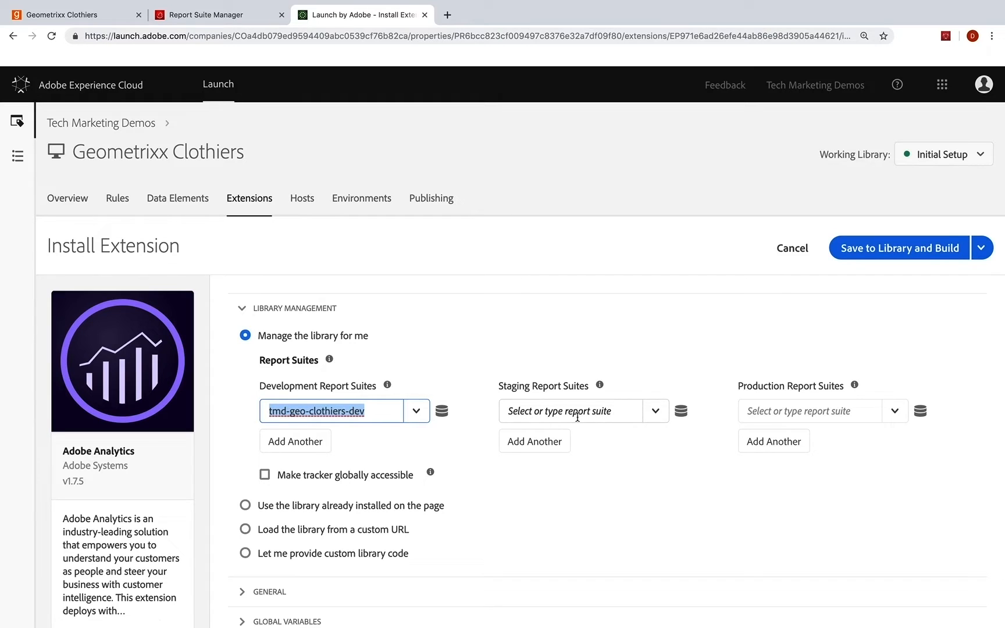
mouse_move(759, 411)
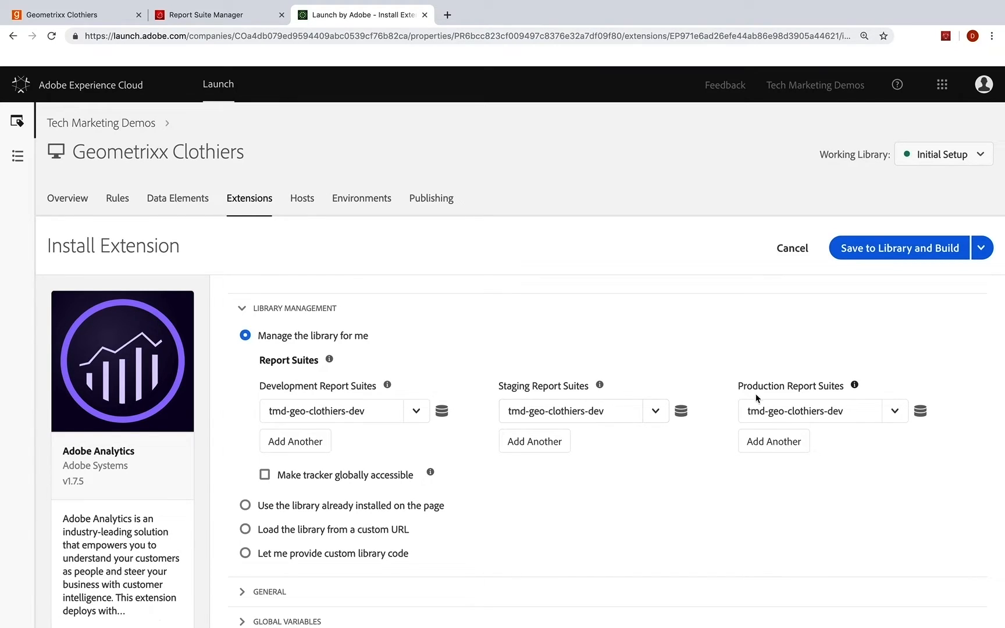
mouse_move(253, 454)
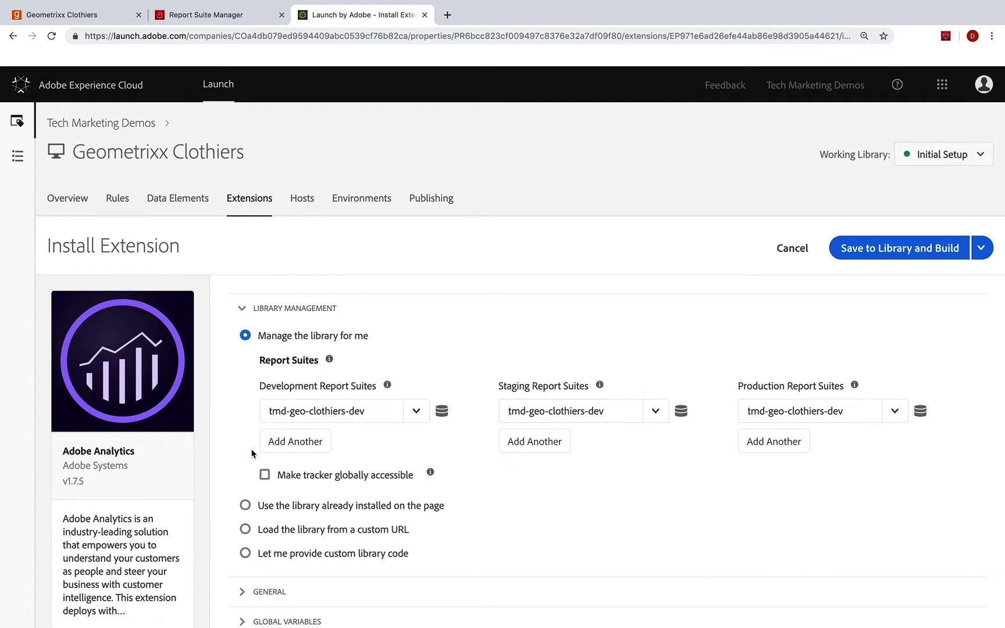
mouse_move(282, 464)
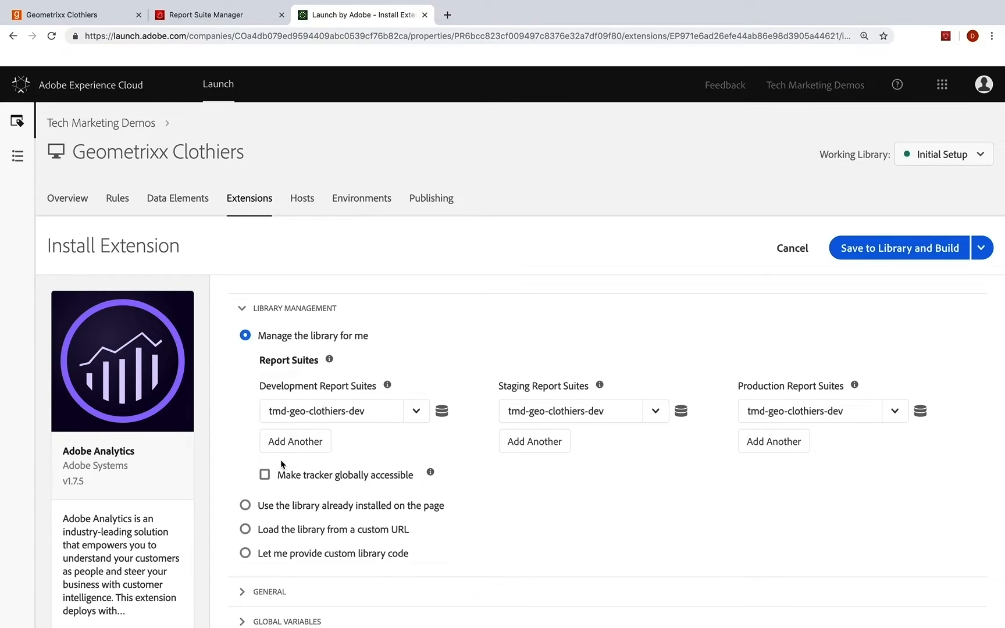
- Make the tracker globally accessible, set tracking server tmd.sc.omtrdc.net, and clear the SSL server
click(264, 474)
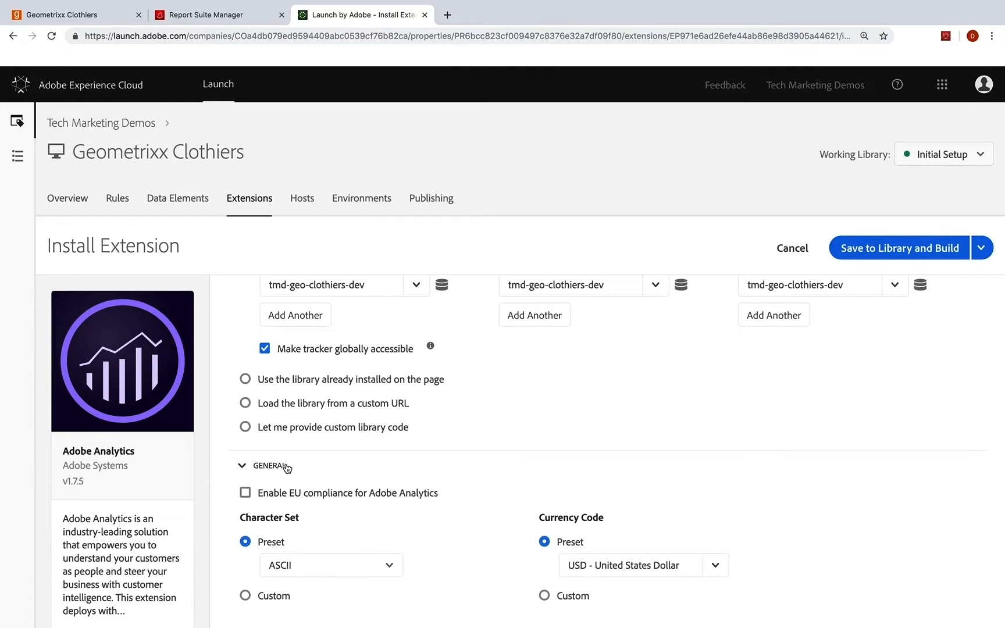
scroll(down, 3)
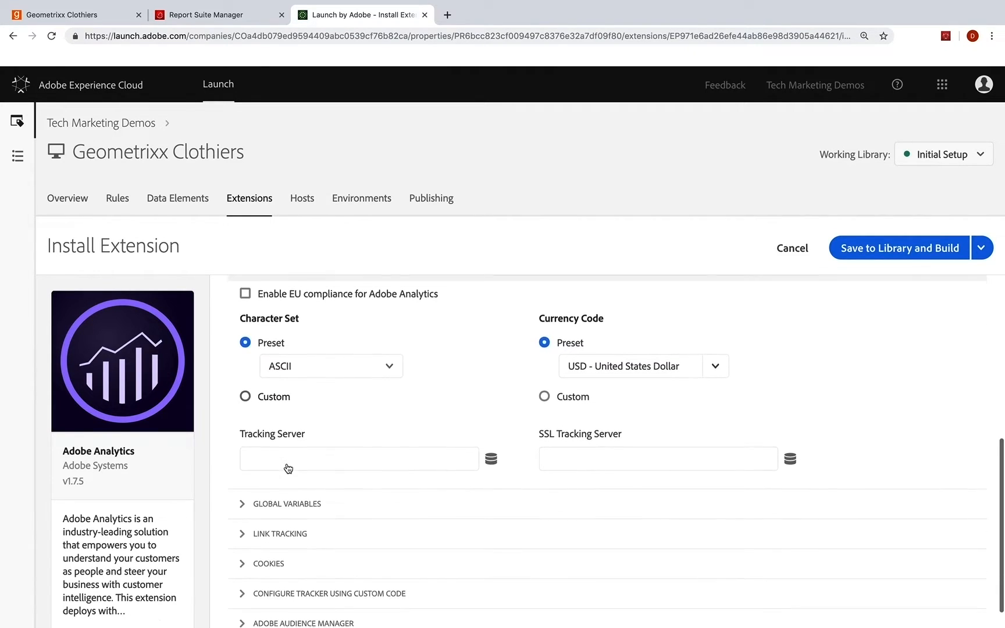
click(359, 458)
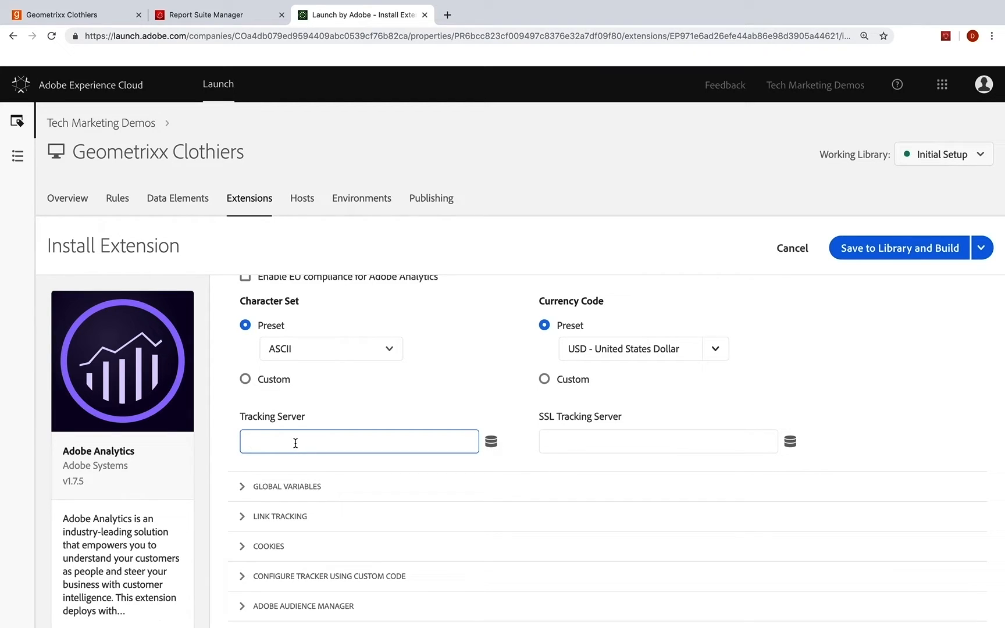
text(.sc.omt)
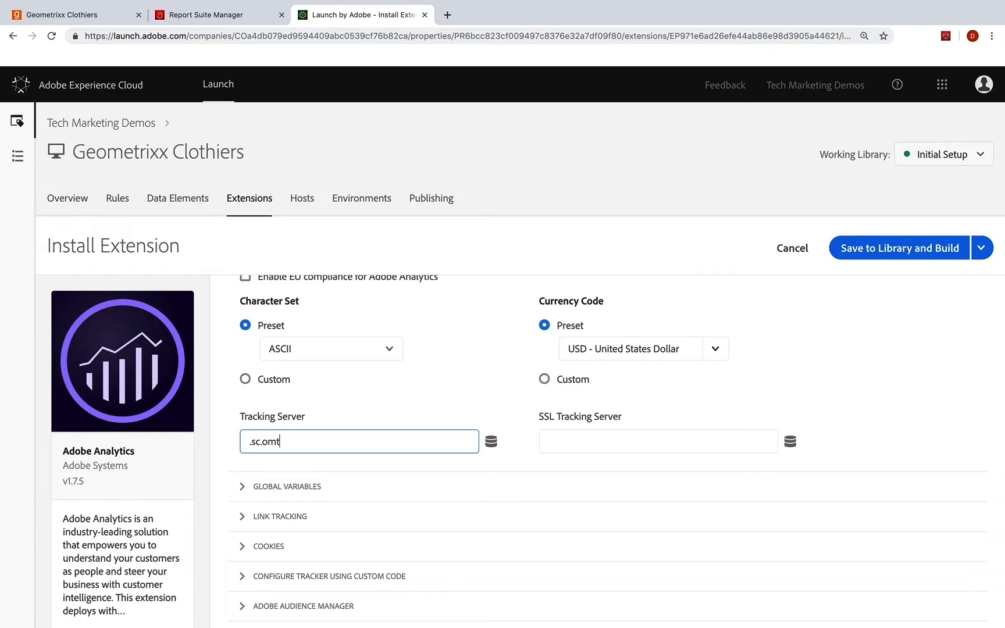
text(rdc)
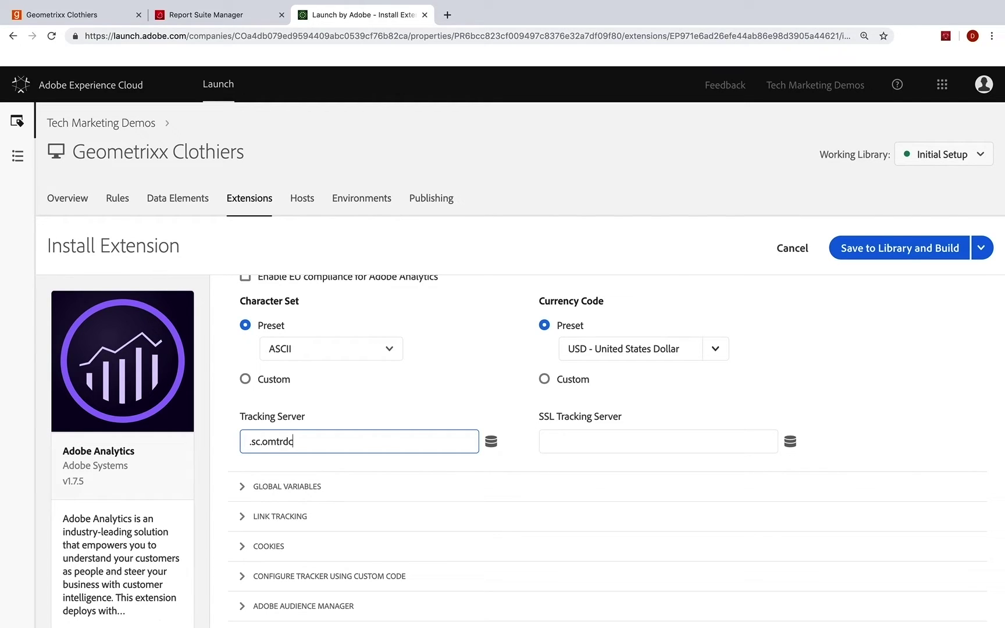
text(.net)
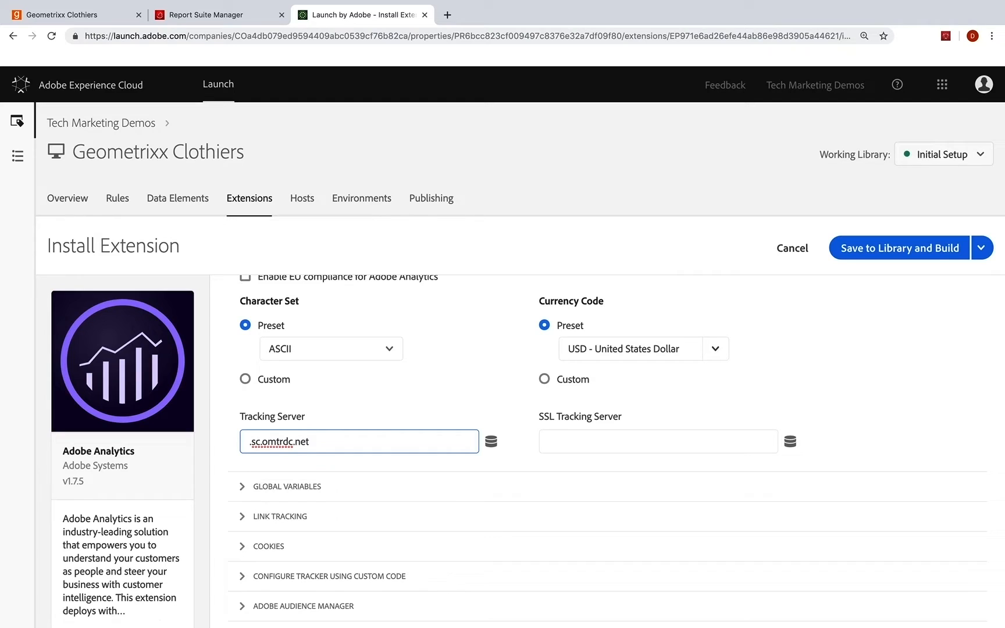
click(247, 442)
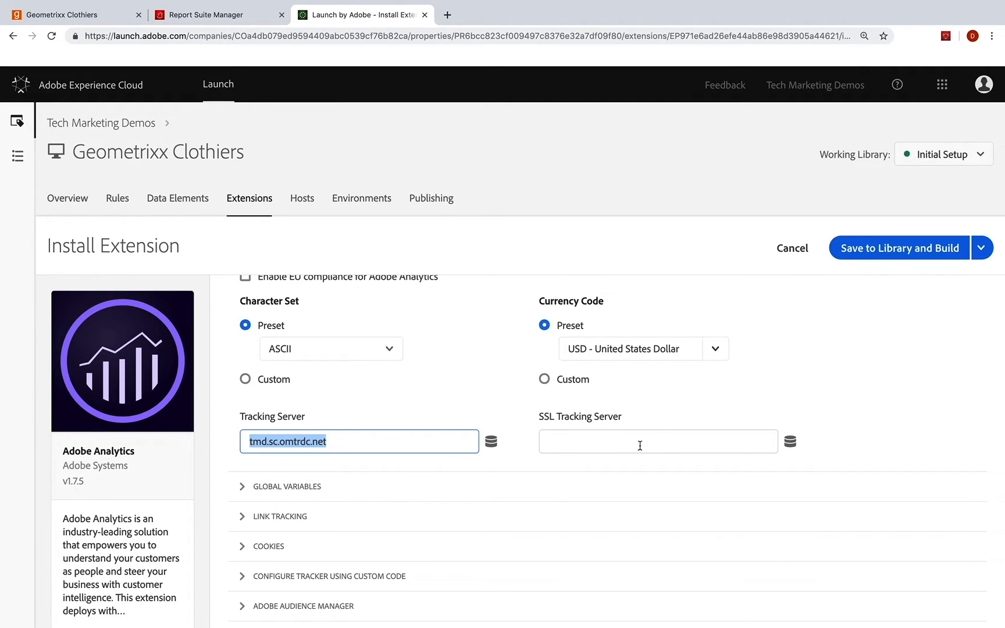
text(tmd.sc.omtrdc.net)
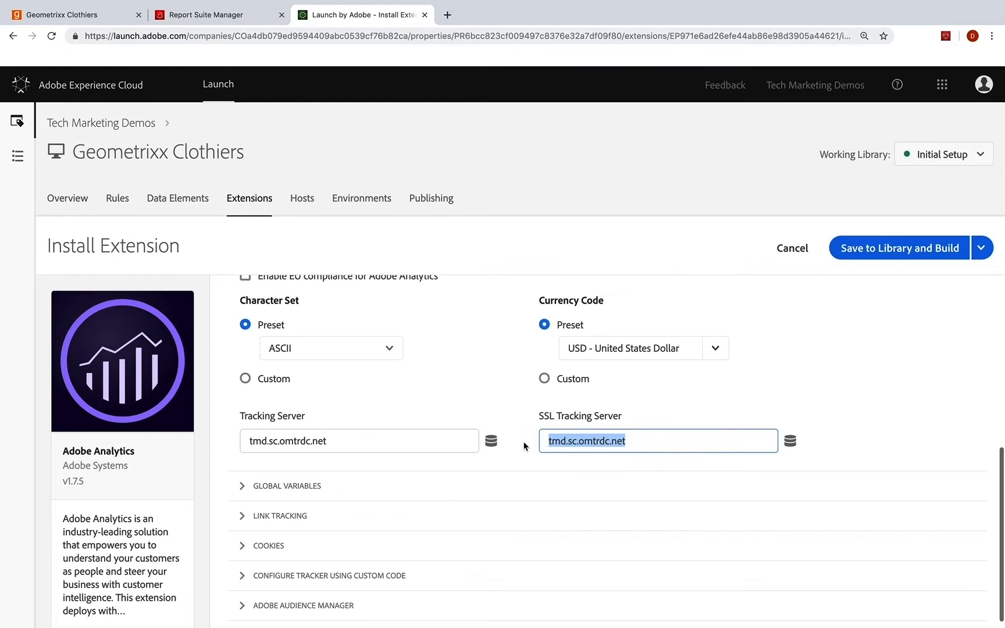
key(Delete)
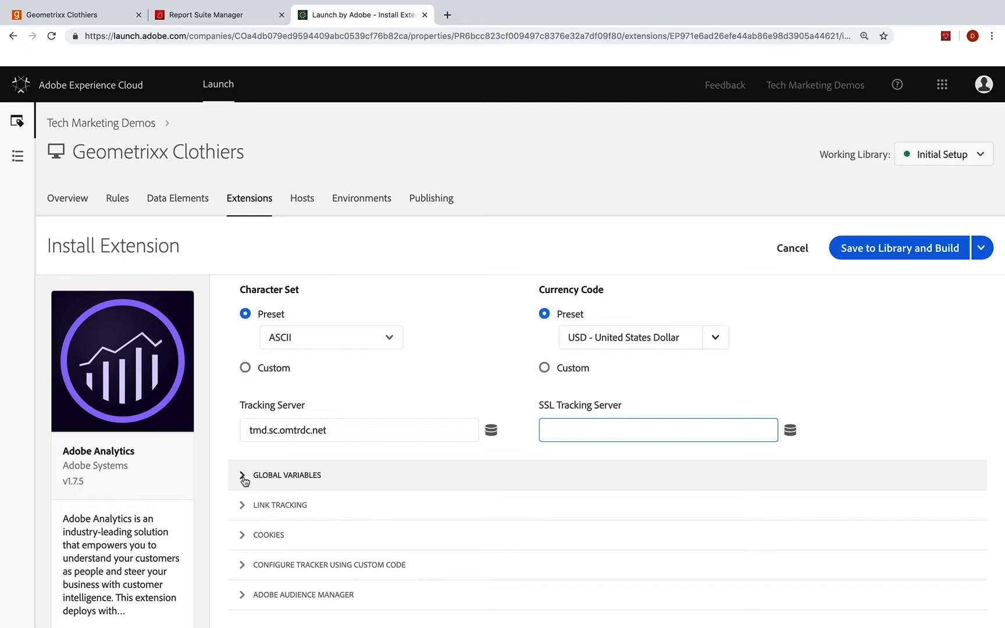
mouse_move(304, 480)
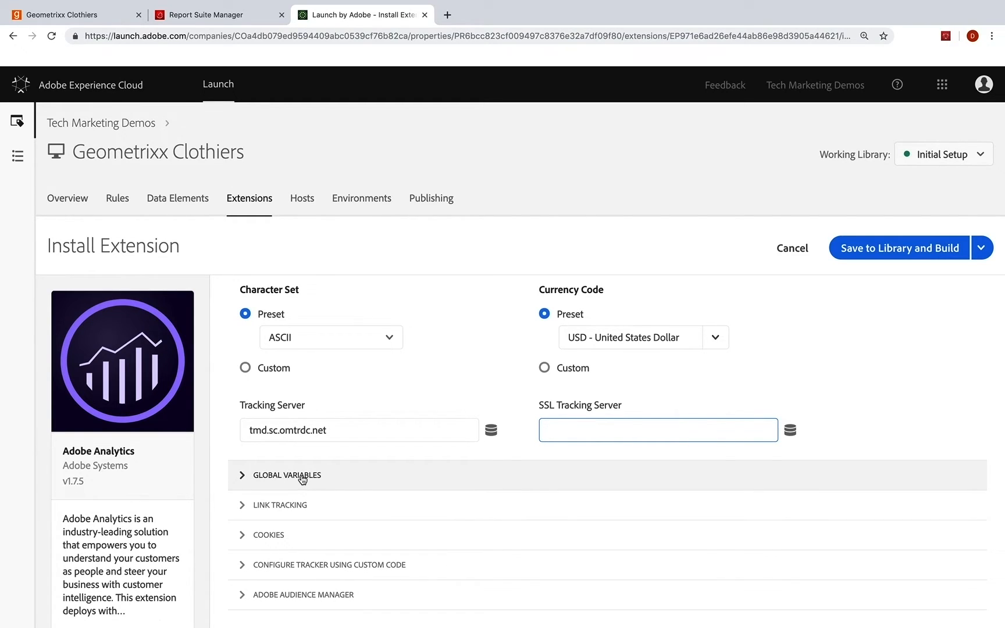
click(279, 505)
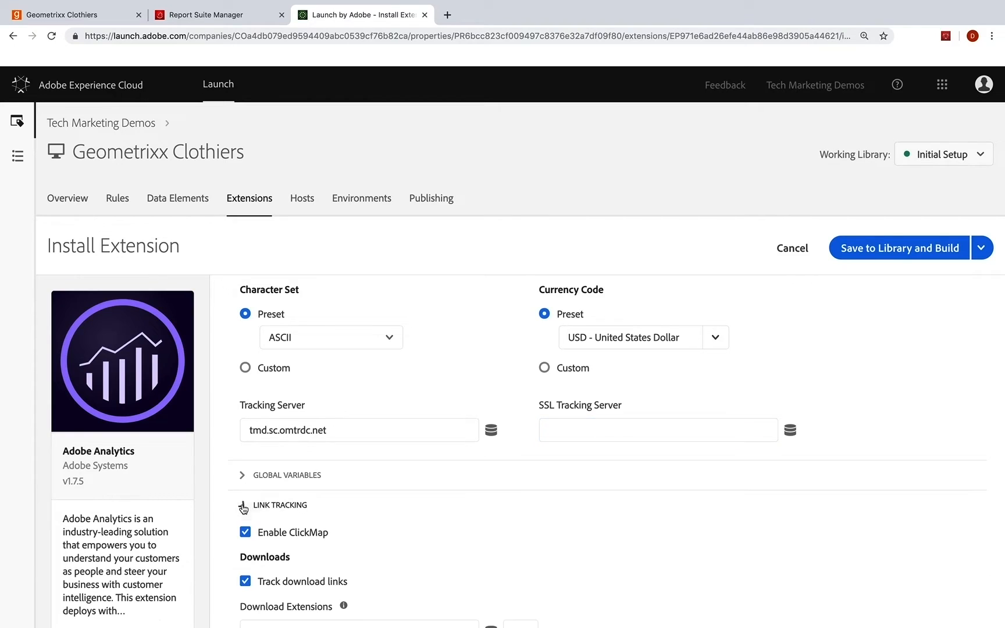
click(244, 508)
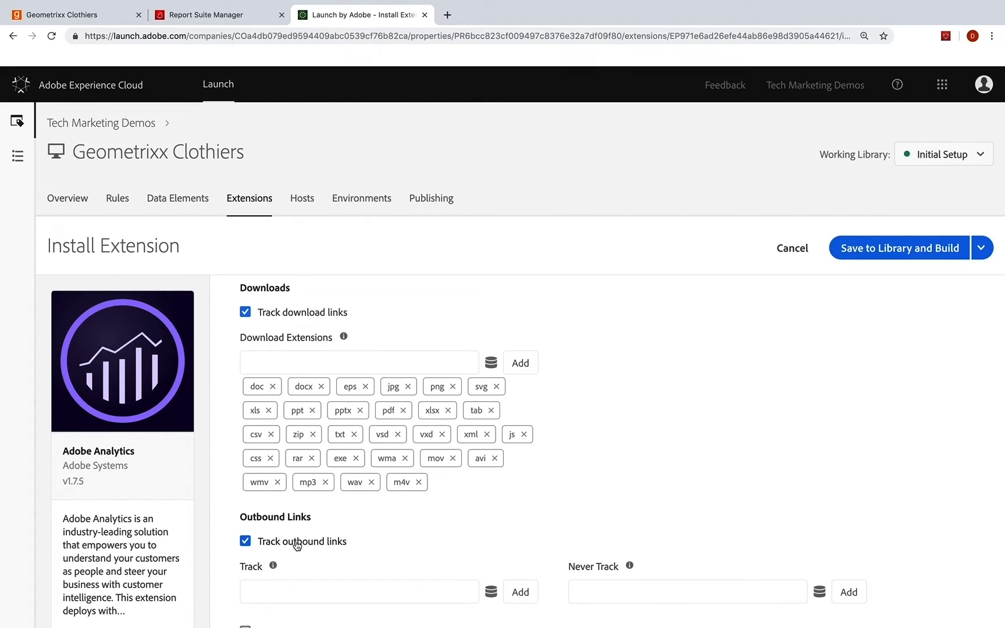
mouse_move(284, 343)
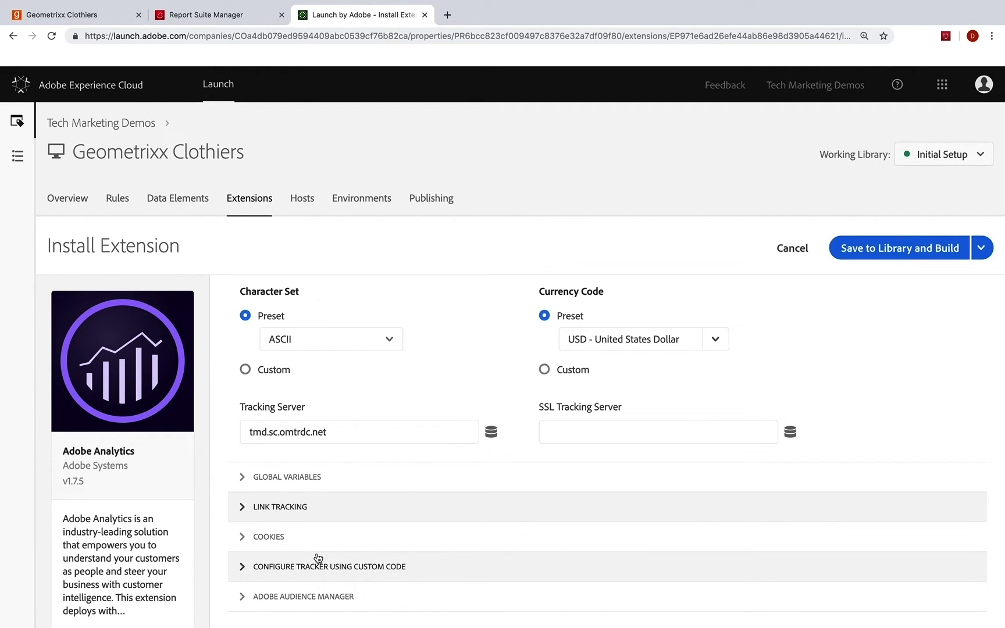
mouse_move(280, 570)
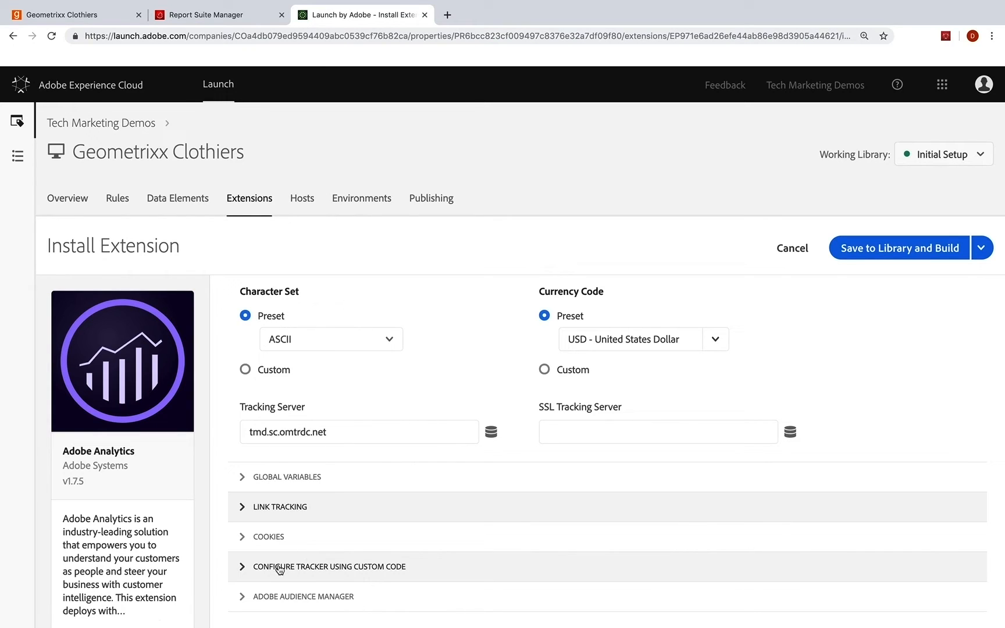
mouse_move(305, 575)
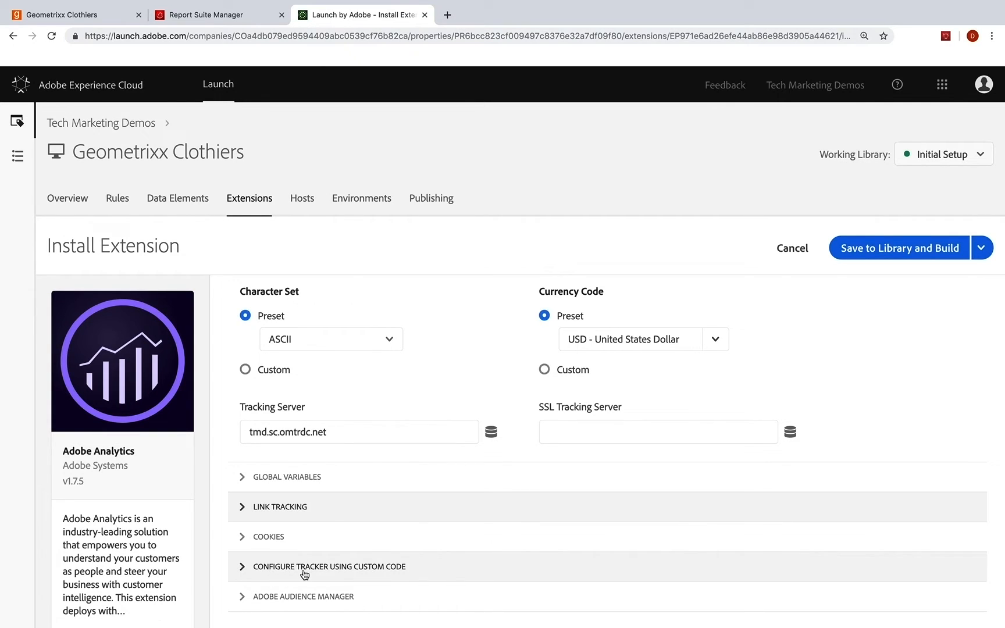
mouse_move(348, 578)
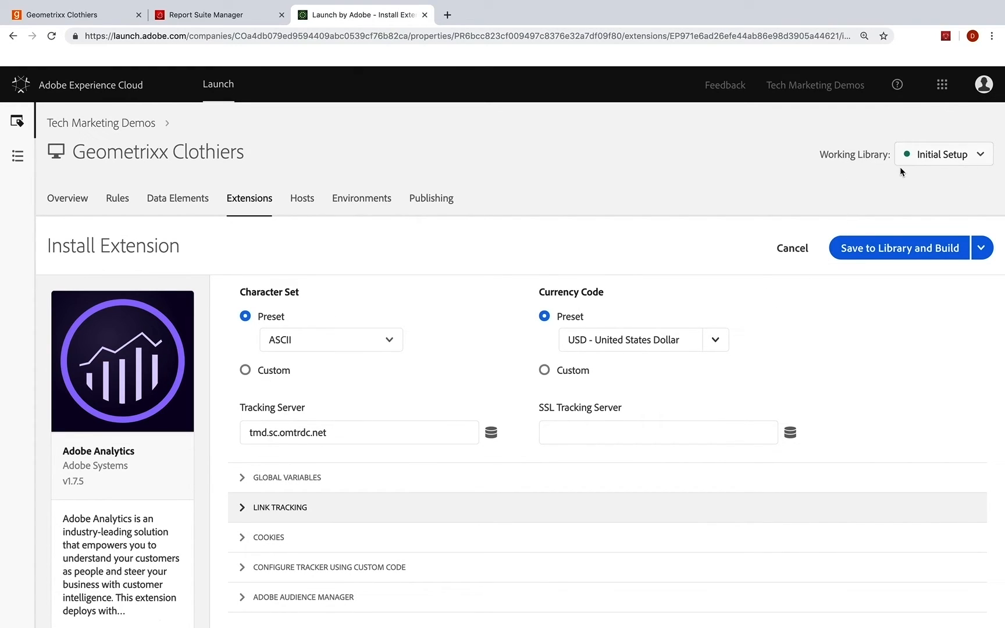
mouse_move(895, 249)
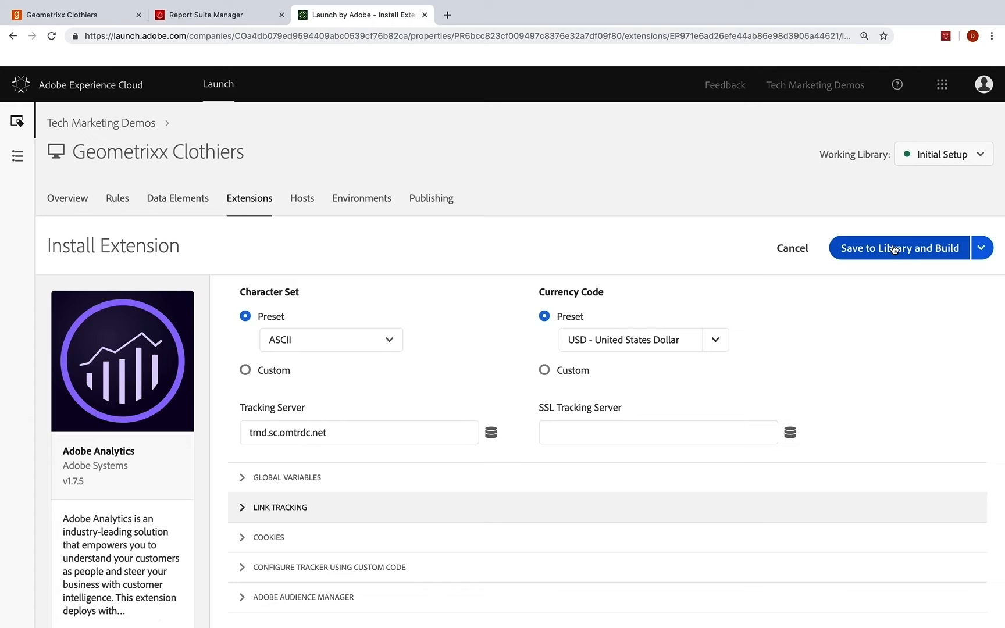
mouse_move(889, 254)
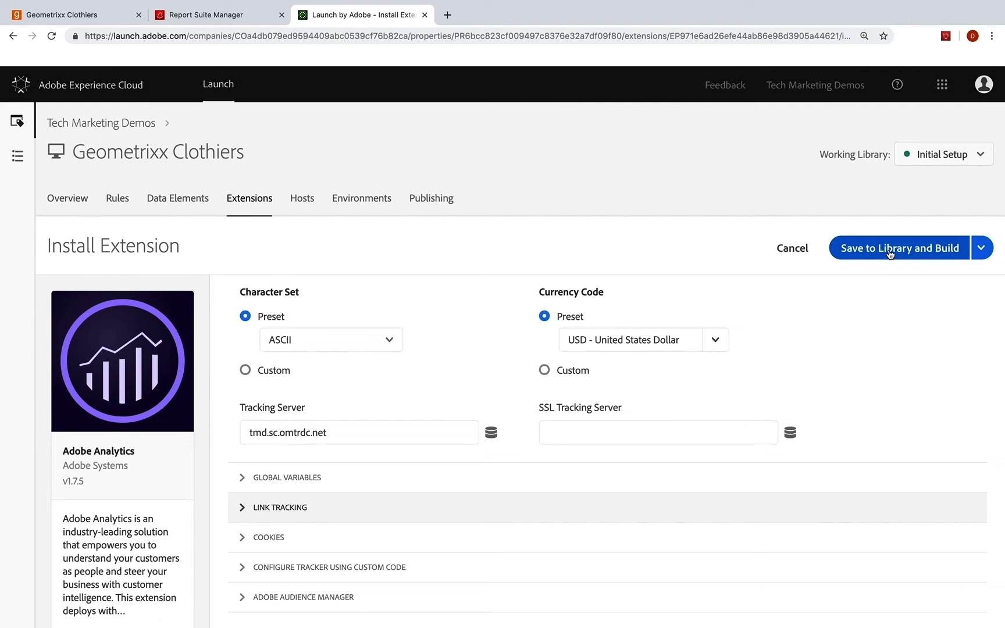
- Save the Analytics extension to the Initial Setup library, build it, and dismiss the build notice
click(899, 247)
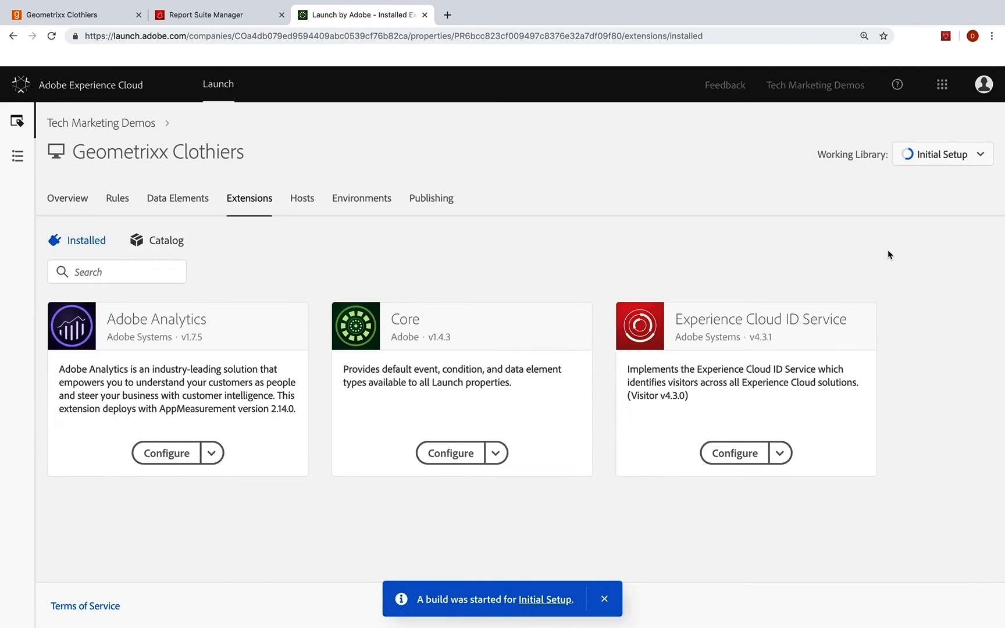
click(604, 615)
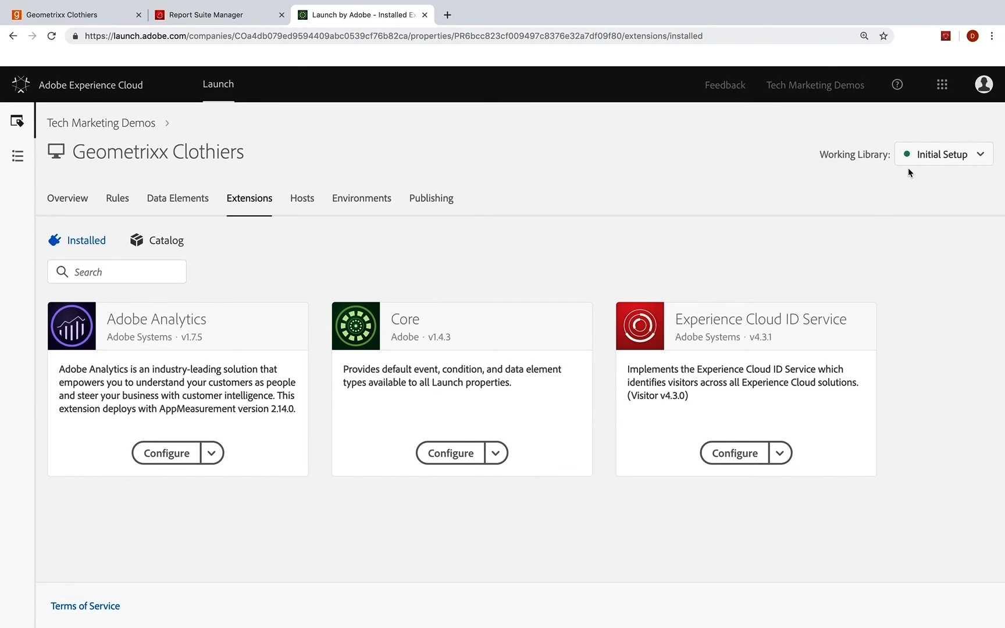
mouse_move(903, 175)
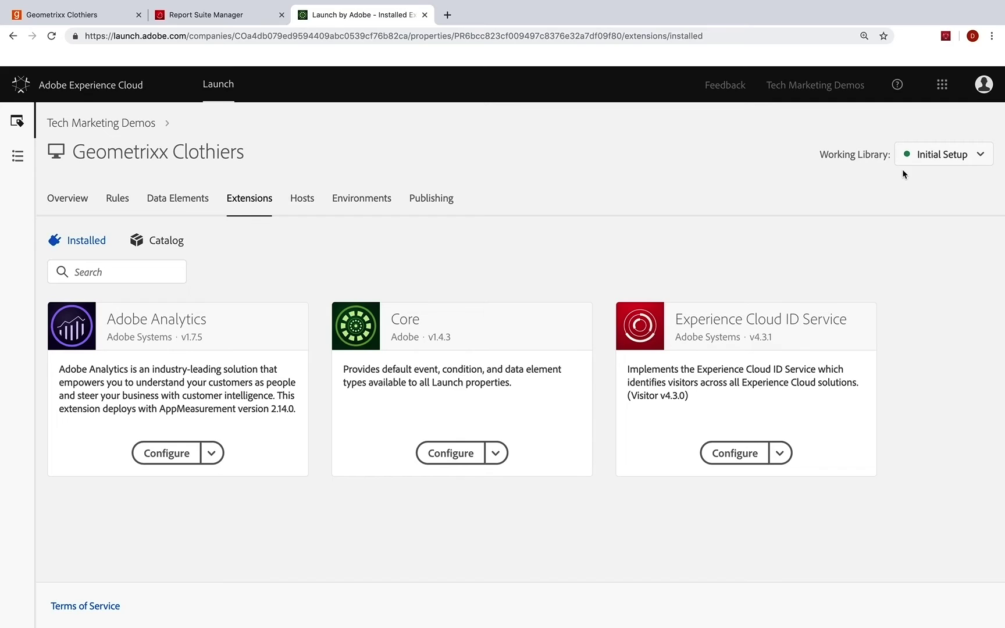